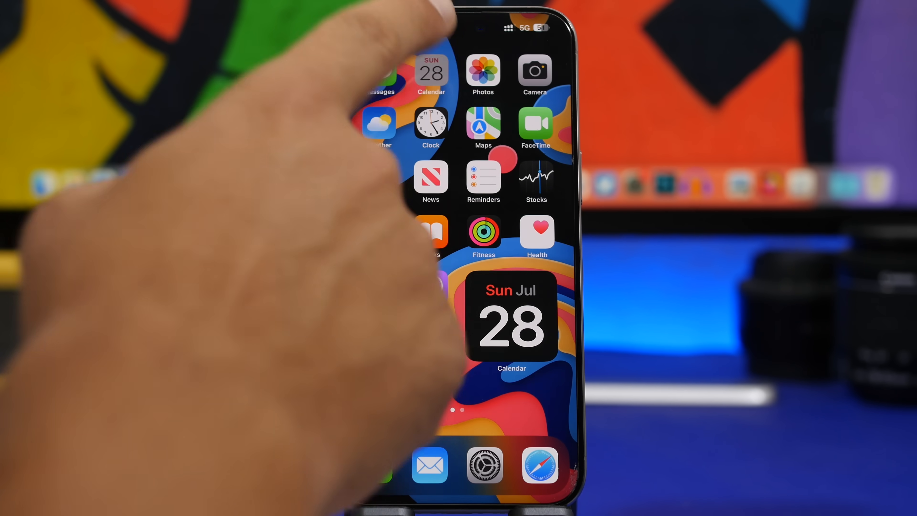
Step: Go from the home screen into Settings and its General section to review software update options
left_click(430, 72)
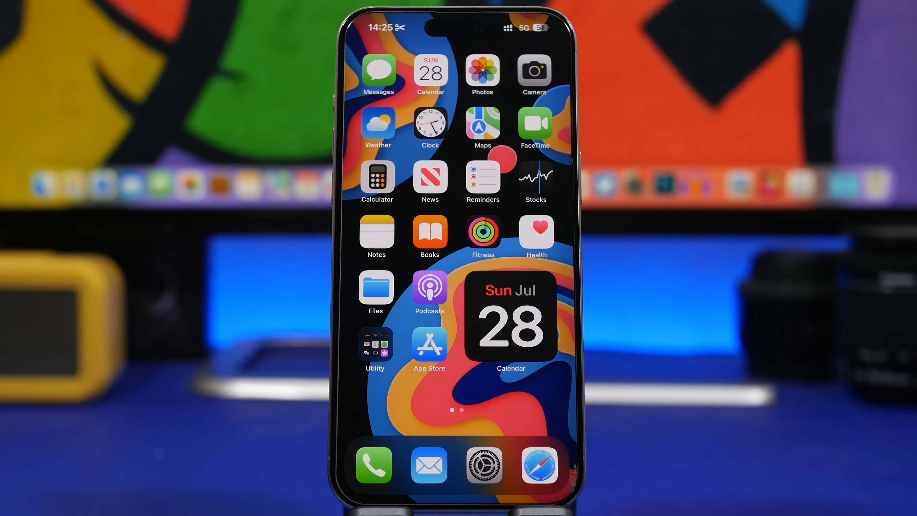
left_click(483, 466)
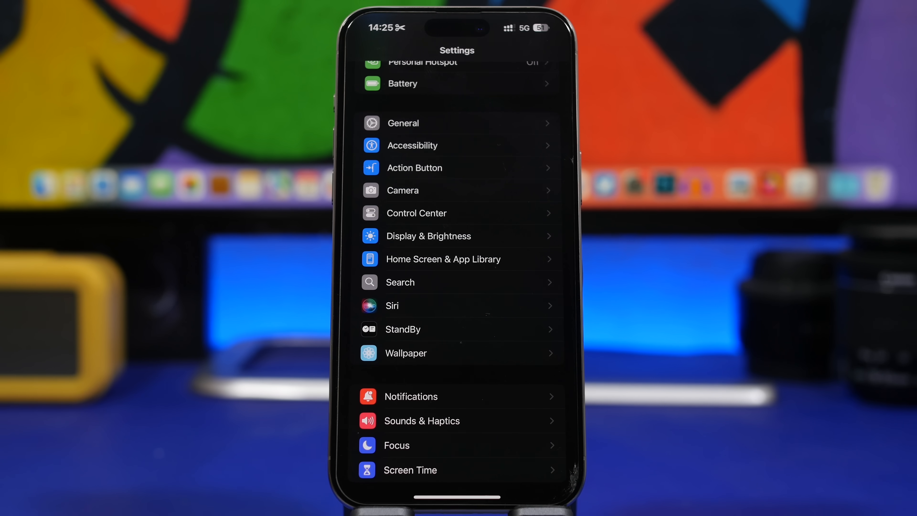
left_click(403, 122)
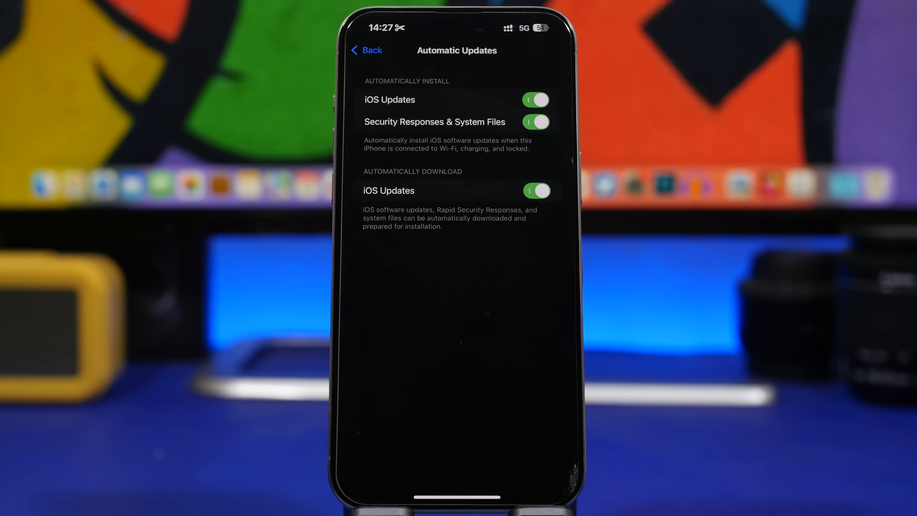
Step: Back out of Automatic Updates and Software Update to the General overview
left_click(366, 51)
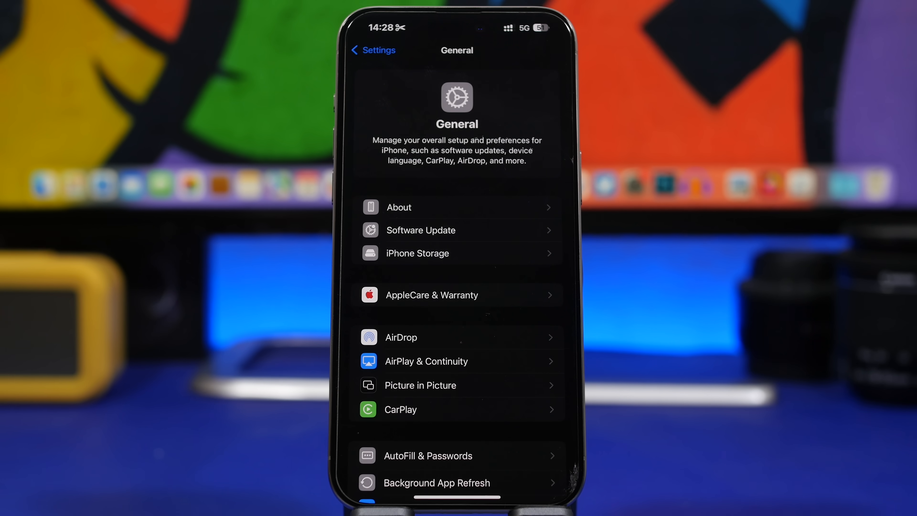
left_click(372, 51)
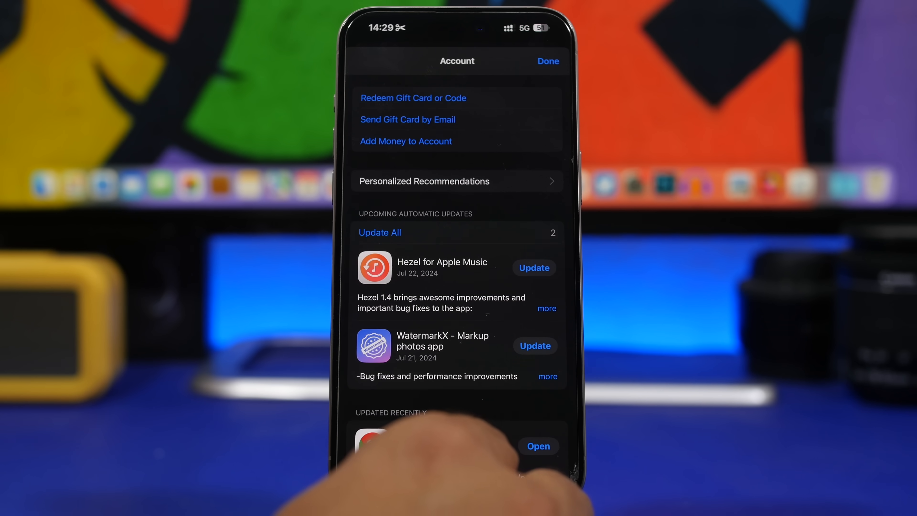
Step: Check App Store preferences show App Updates and In-App Content on, then return to the settings list
left_click(546, 61)
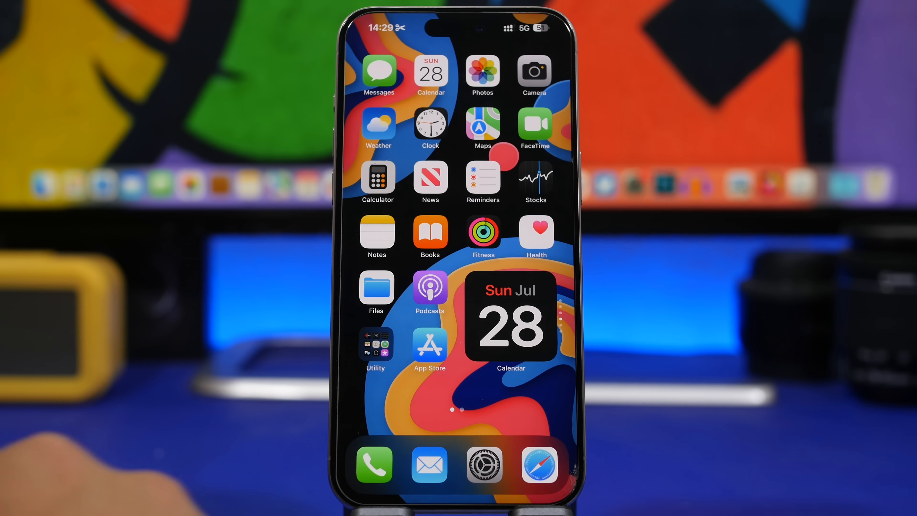
left_click(483, 465)
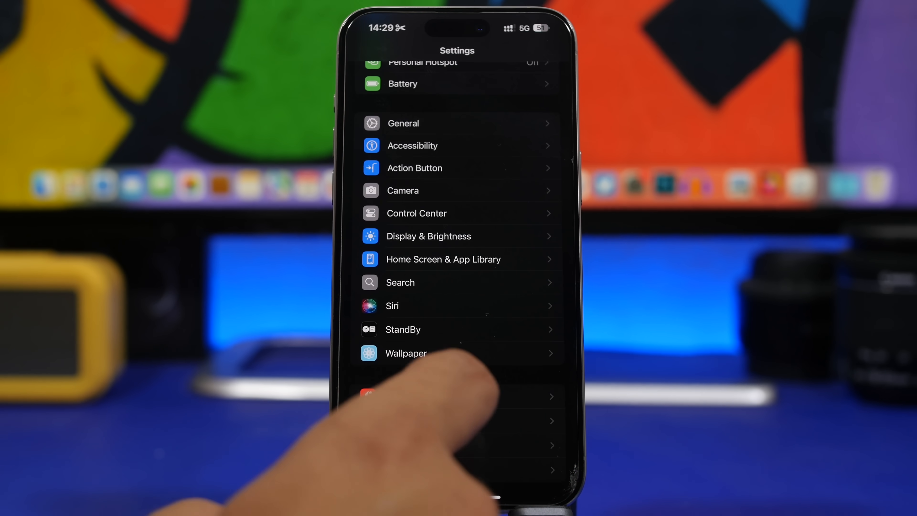
scroll("up", 3)
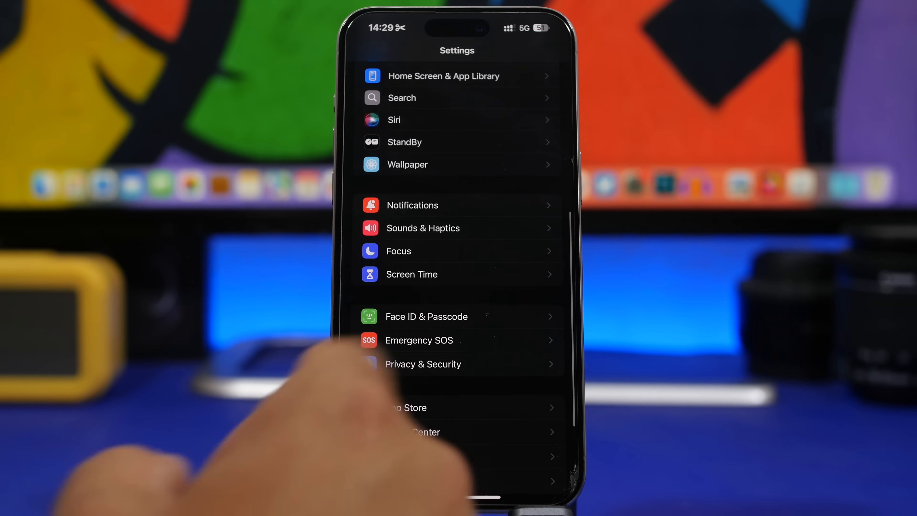
left_click(410, 407)
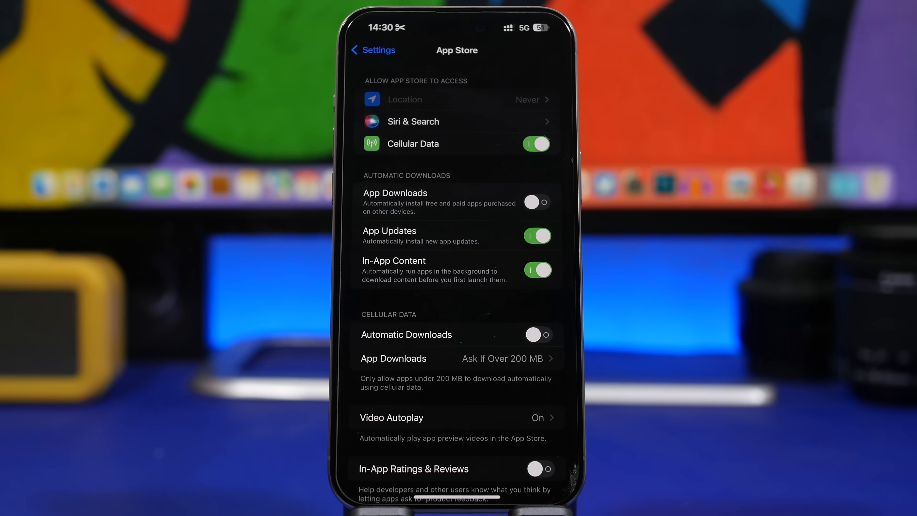
left_click(373, 50)
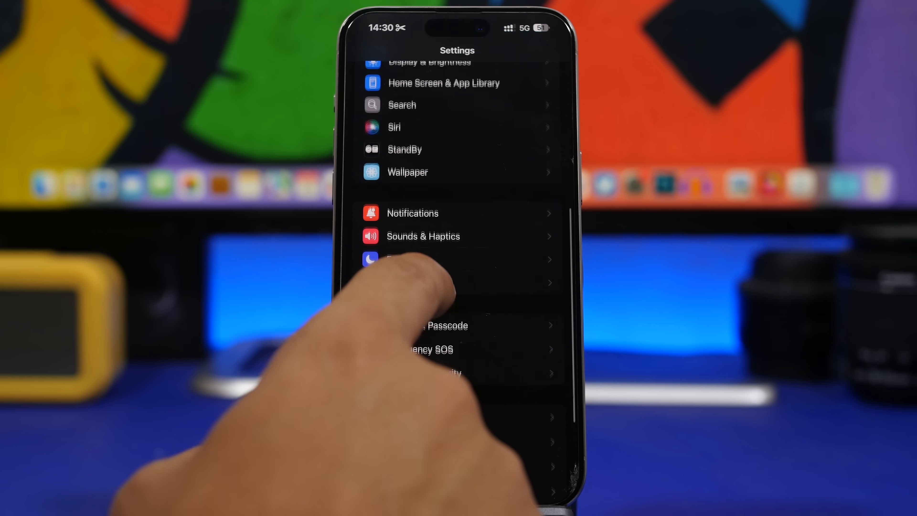
Step: View Battery settings with percentage on and confirm Battery Health reads Normal
scroll("down", 3)
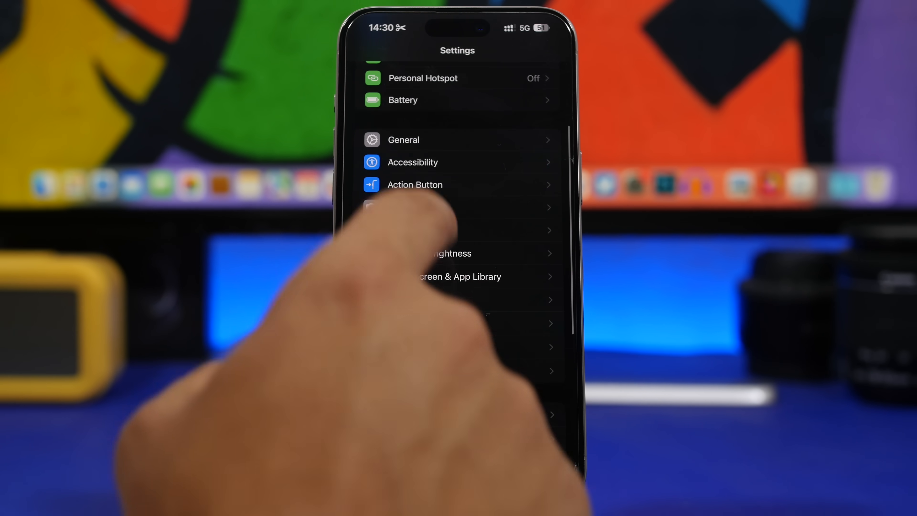
left_click(402, 99)
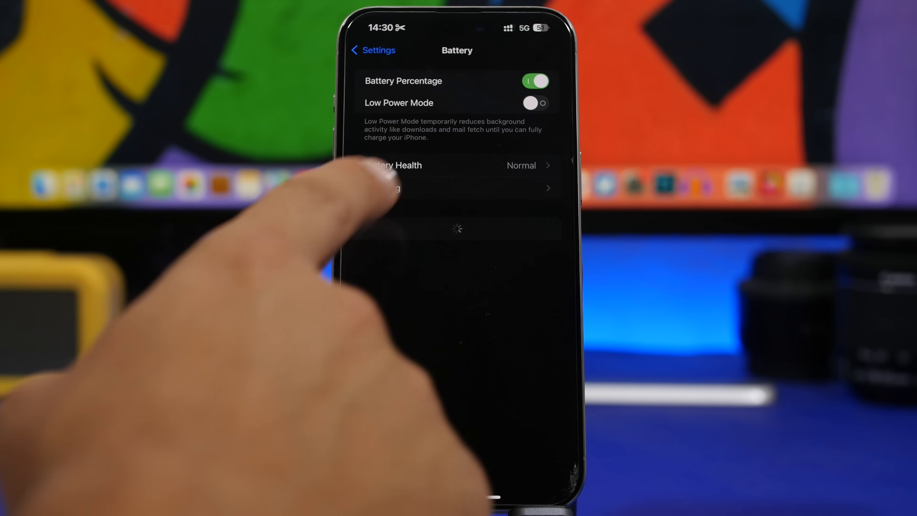
left_click(456, 165)
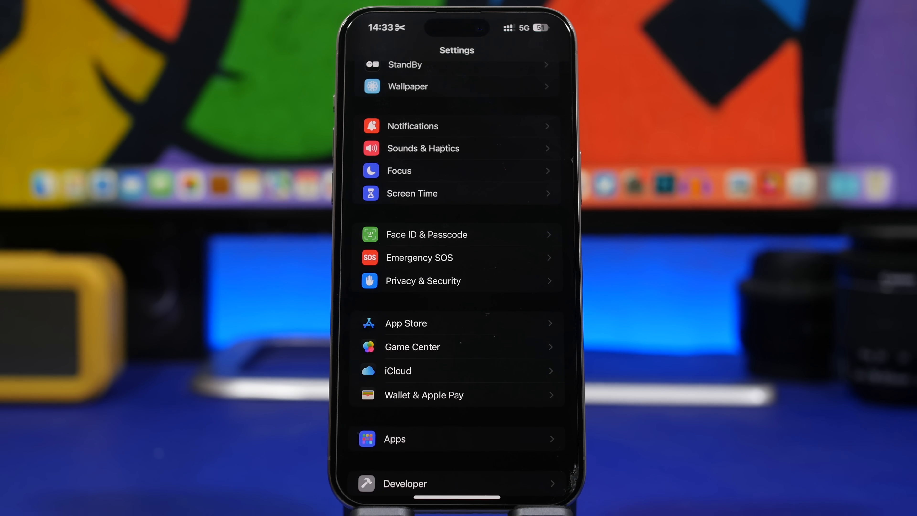
Step: Review Microphone access under Privacy & Security, with Facebook, Telegram and TikTok off
left_click(422, 281)
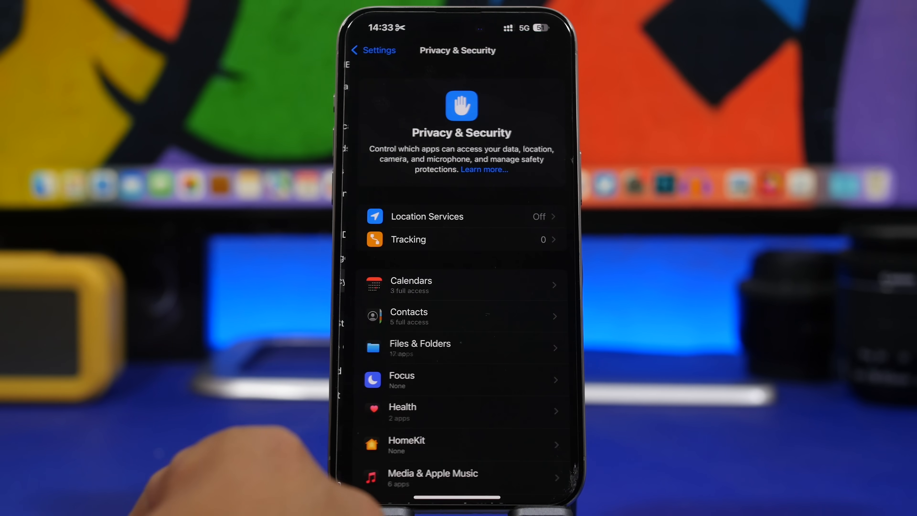
scroll("up", 3)
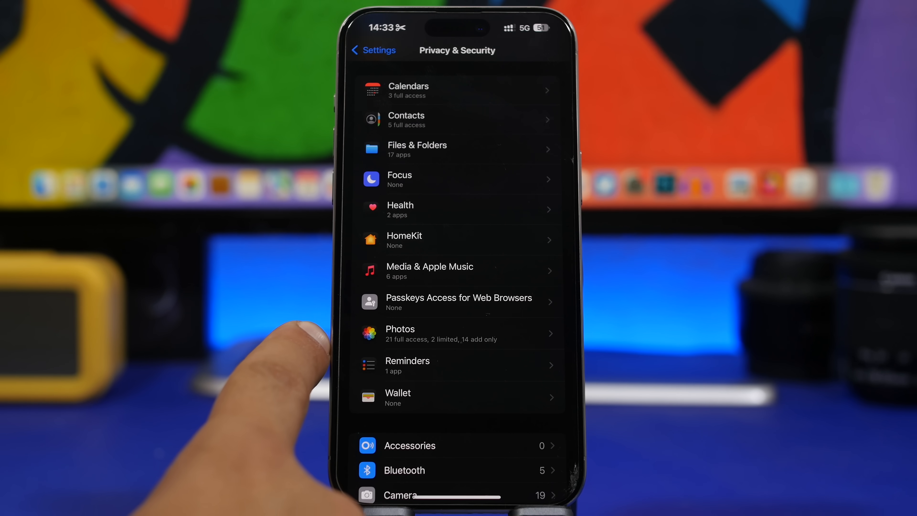
scroll("up", 3)
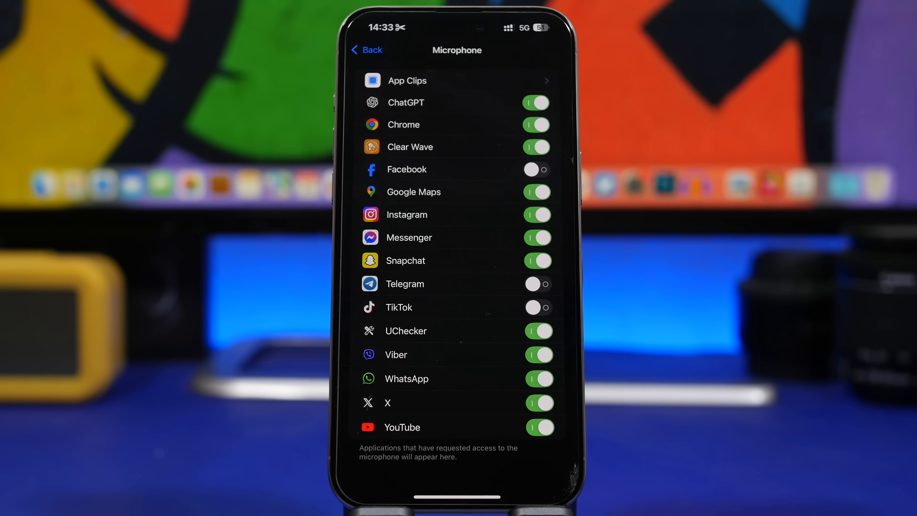
Step: Review the App Privacy Report, checking Calendar's recent data access among the listed apps
left_click(365, 49)
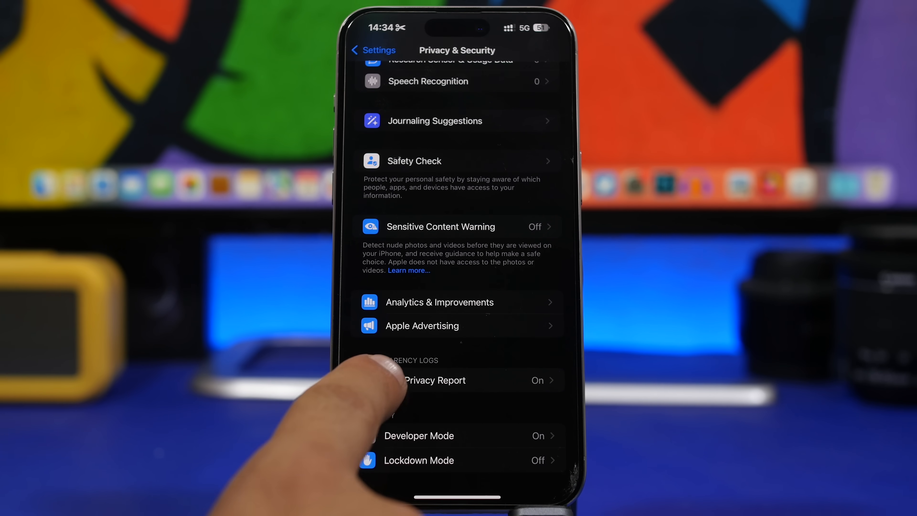
left_click(434, 380)
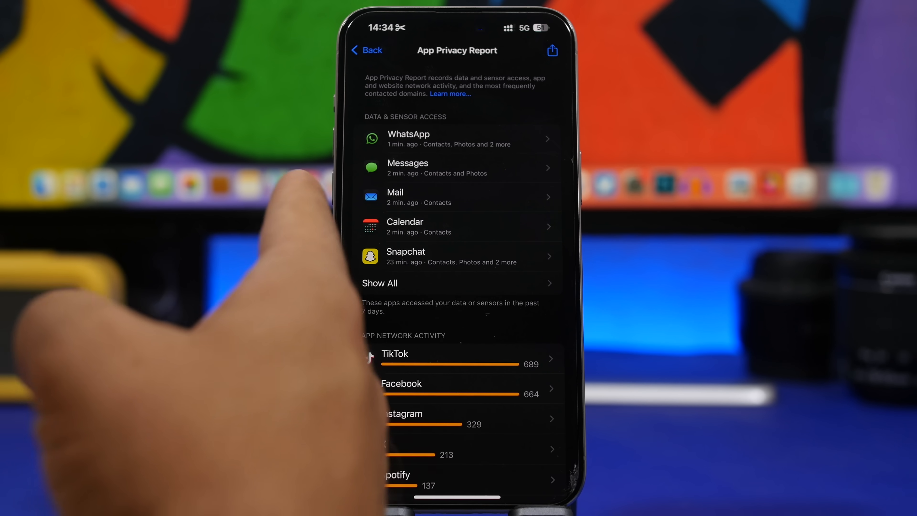
left_click(457, 226)
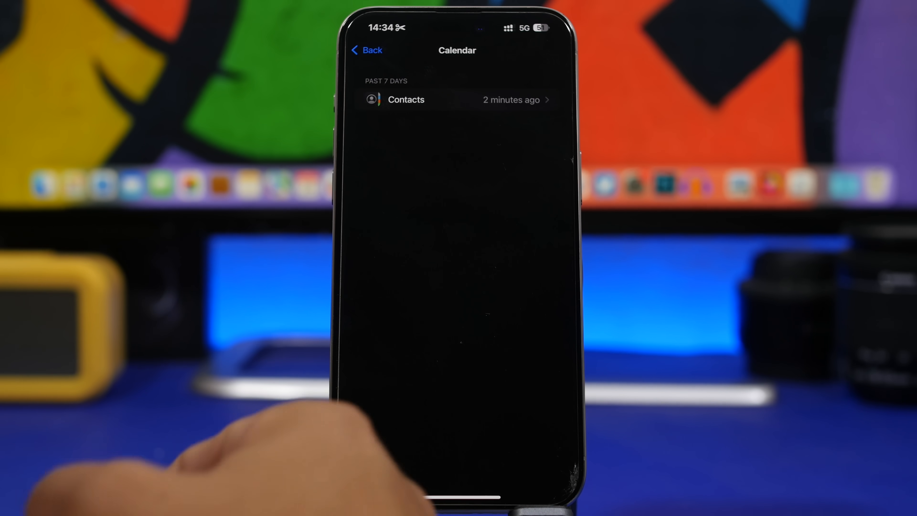
left_click(367, 50)
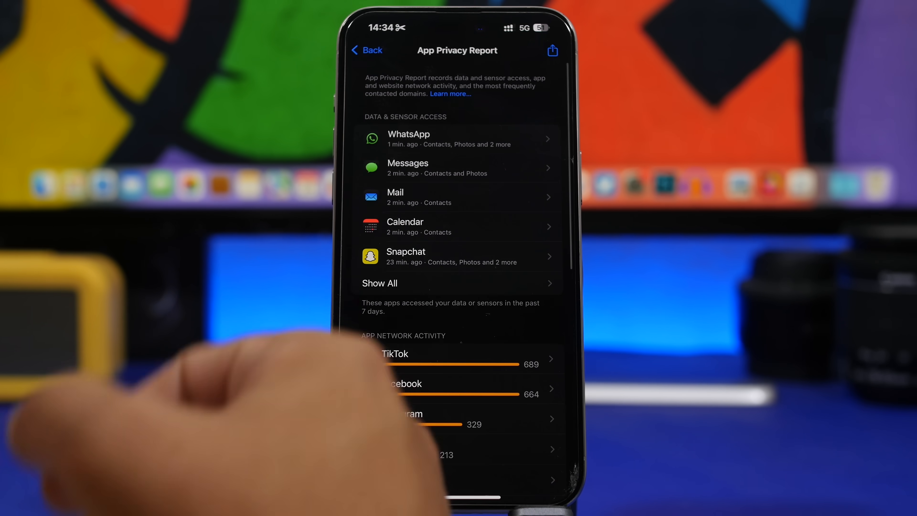